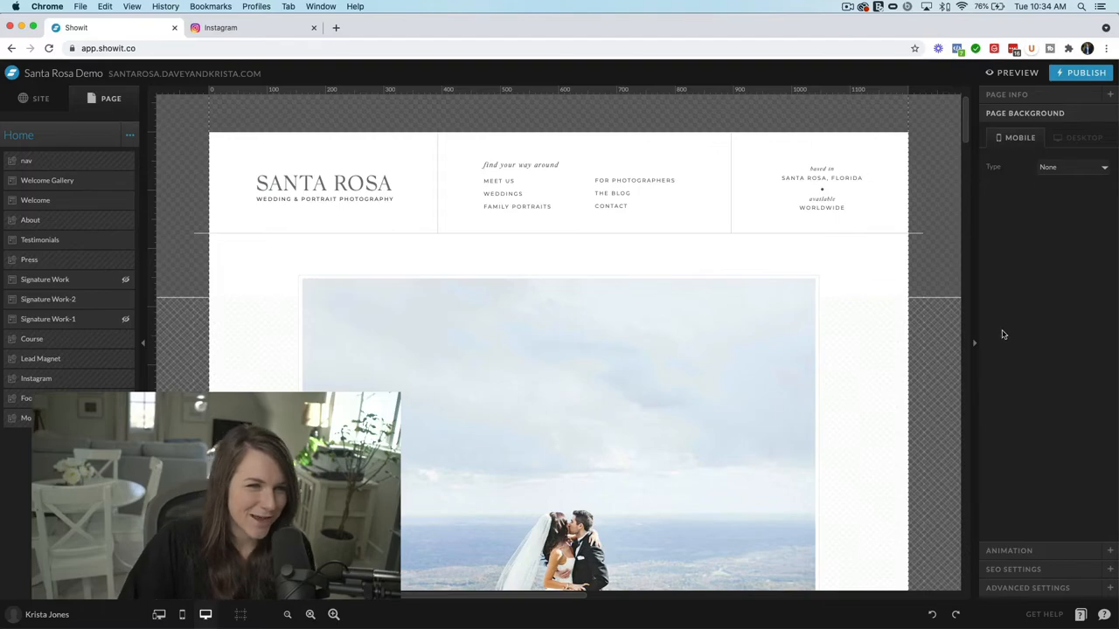
- Scroll down to the Home page footer and add a blank canvas above it
{"action": "scroll", "scroll_direction": "down", "scroll_amount": 3}
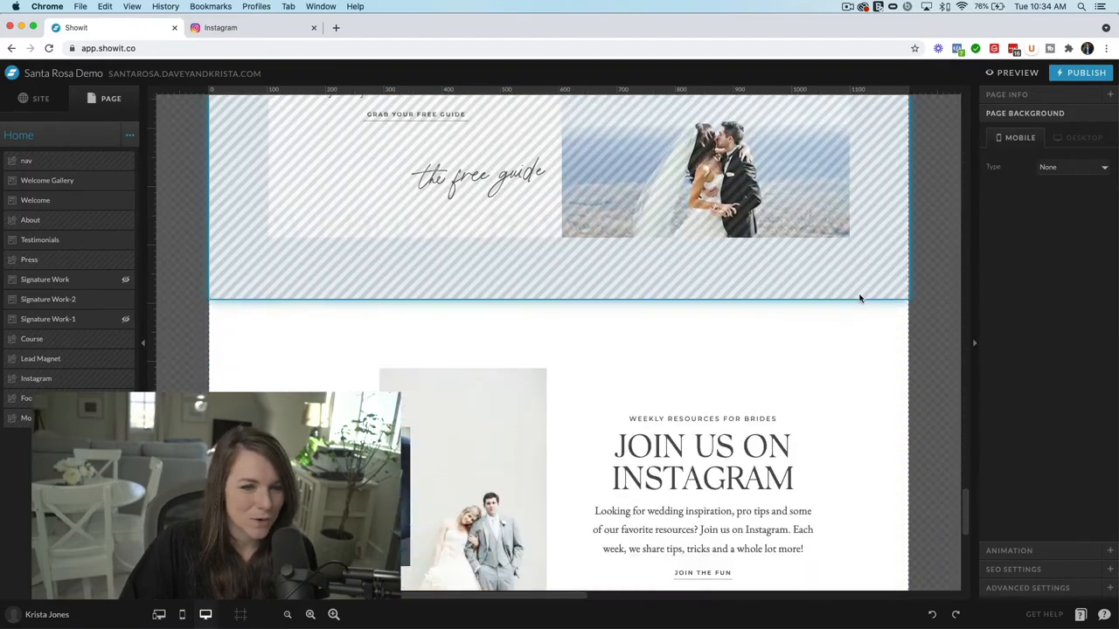
{"action": "scroll", "scroll_direction": "down", "scroll_amount": 3}
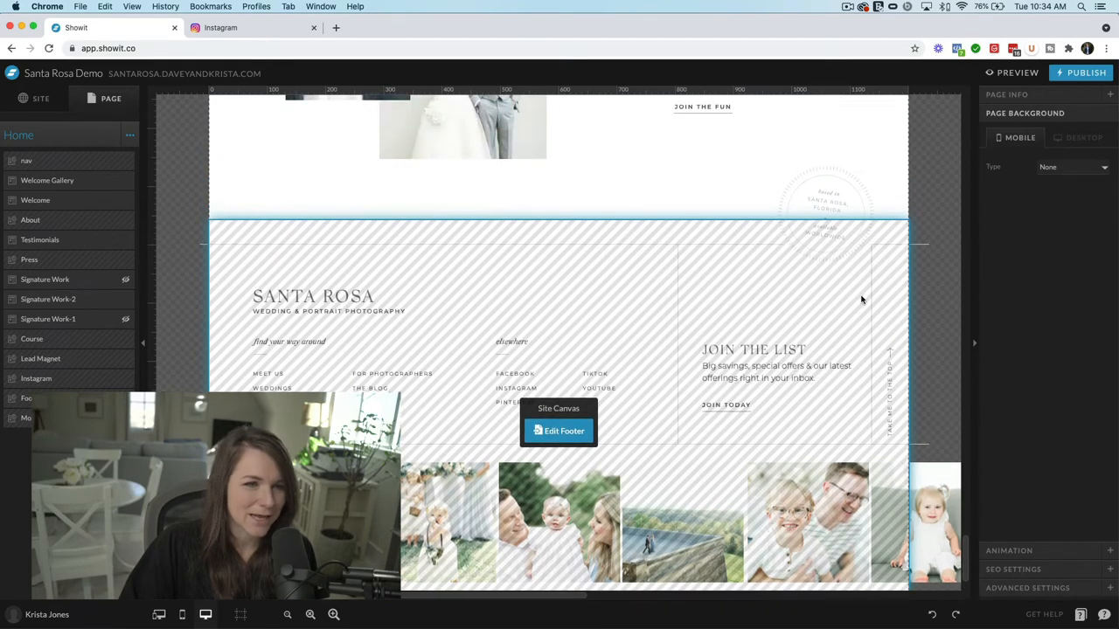
{"action": "scroll", "scroll_direction": "down", "scroll_amount": 3}
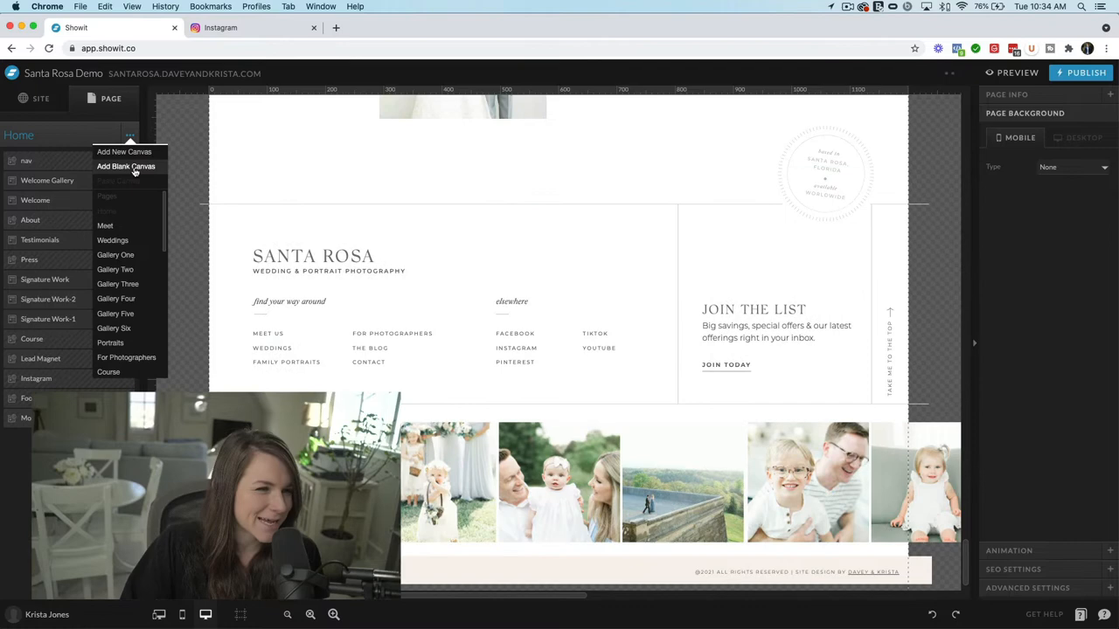
{"action": "left_click", "coordinate": [126, 166]}
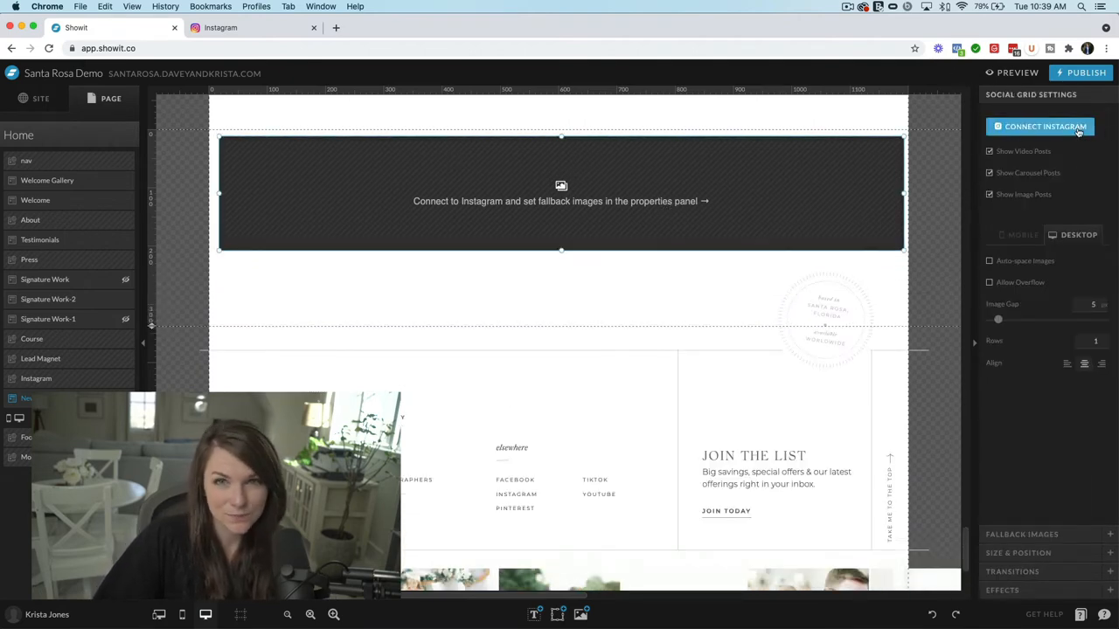
- Connect Instagram from the Third Party page and allow Showit access to the account
{"action": "left_click", "coordinate": [1040, 126]}
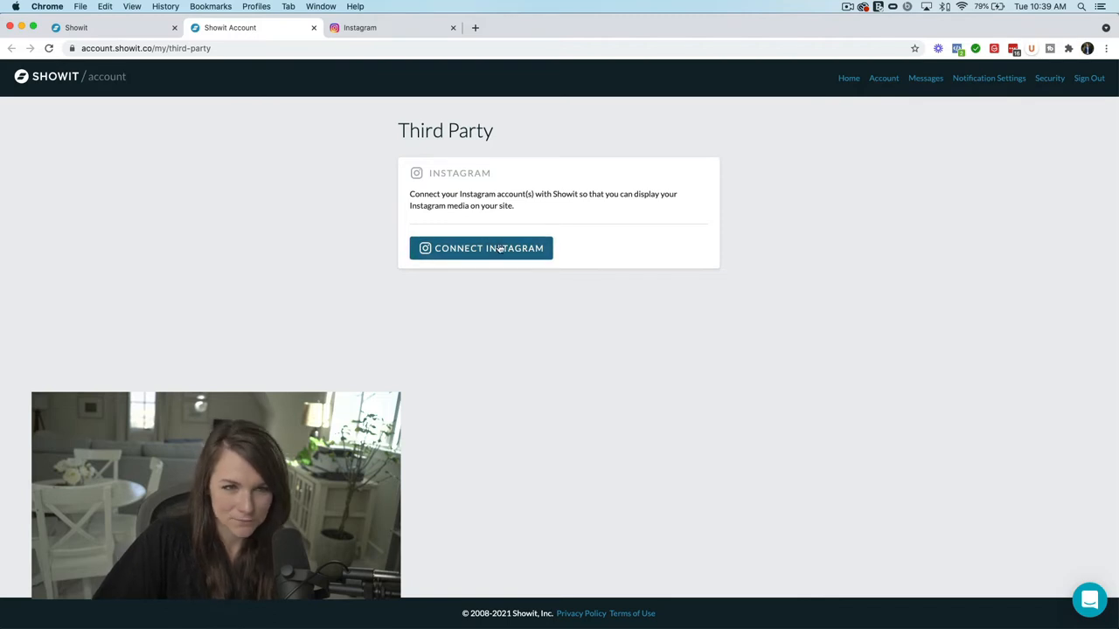
{"action": "left_click", "coordinate": [480, 248]}
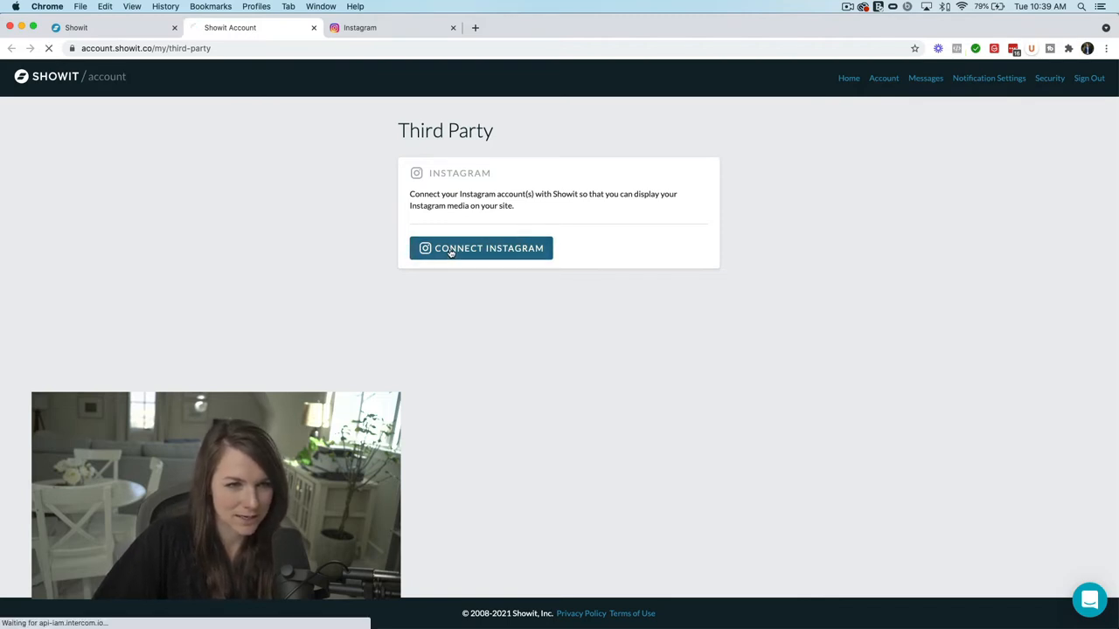
{"action": "left_click", "coordinate": [480, 249]}
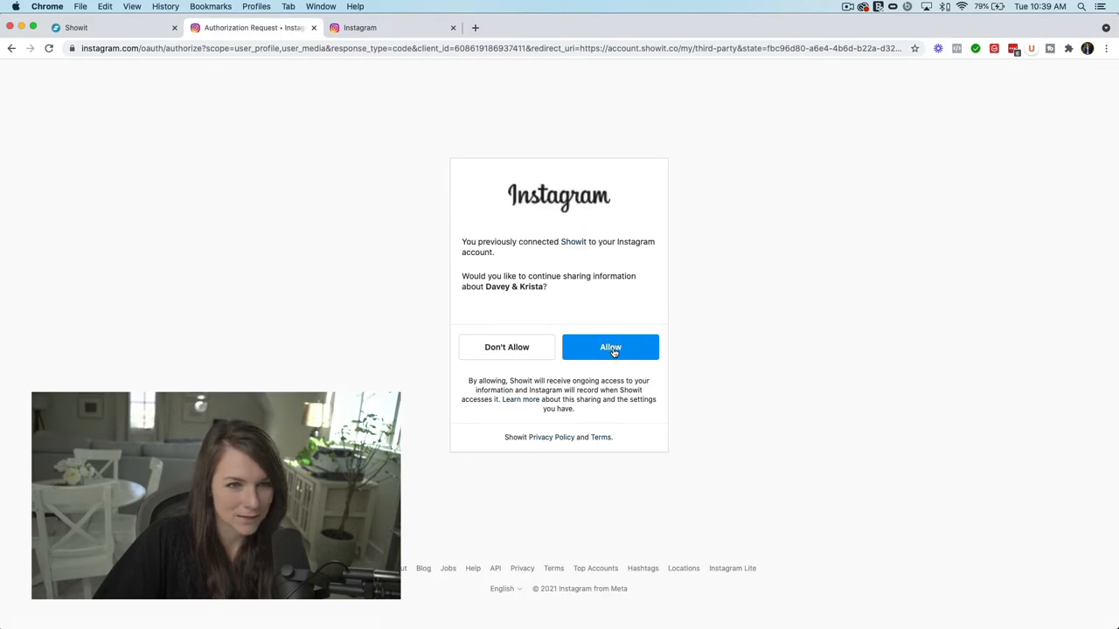
{"action": "left_click", "coordinate": [610, 346]}
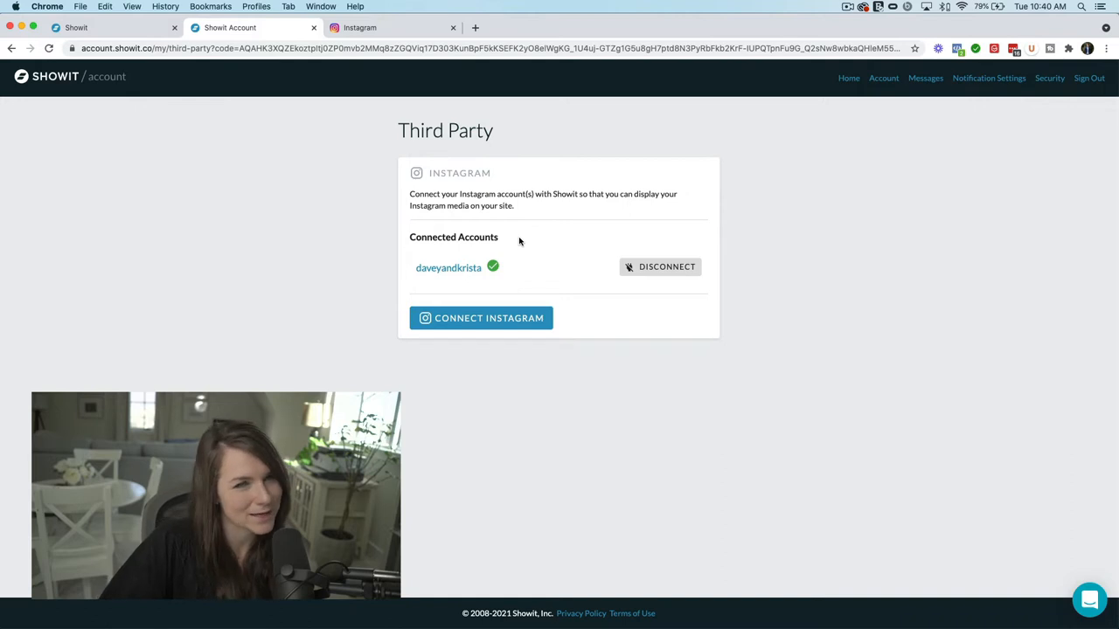
{"action": "mouse_move", "coordinate": [487, 318]}
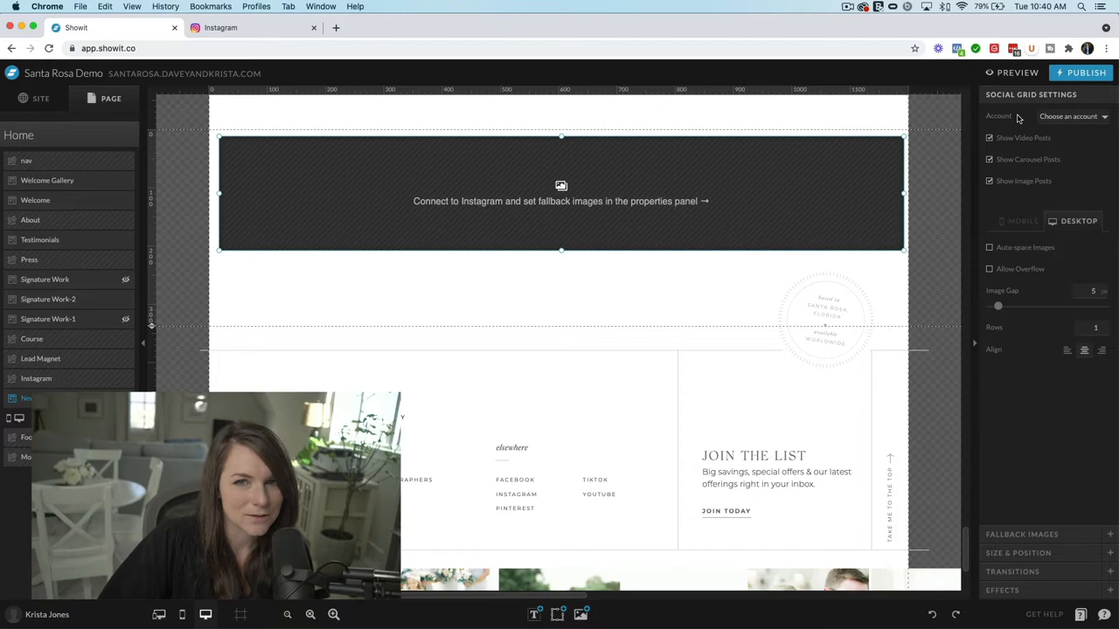
- Choose the connected Instagram account as the social grid's feed source
{"action": "left_click", "coordinate": [1070, 115]}
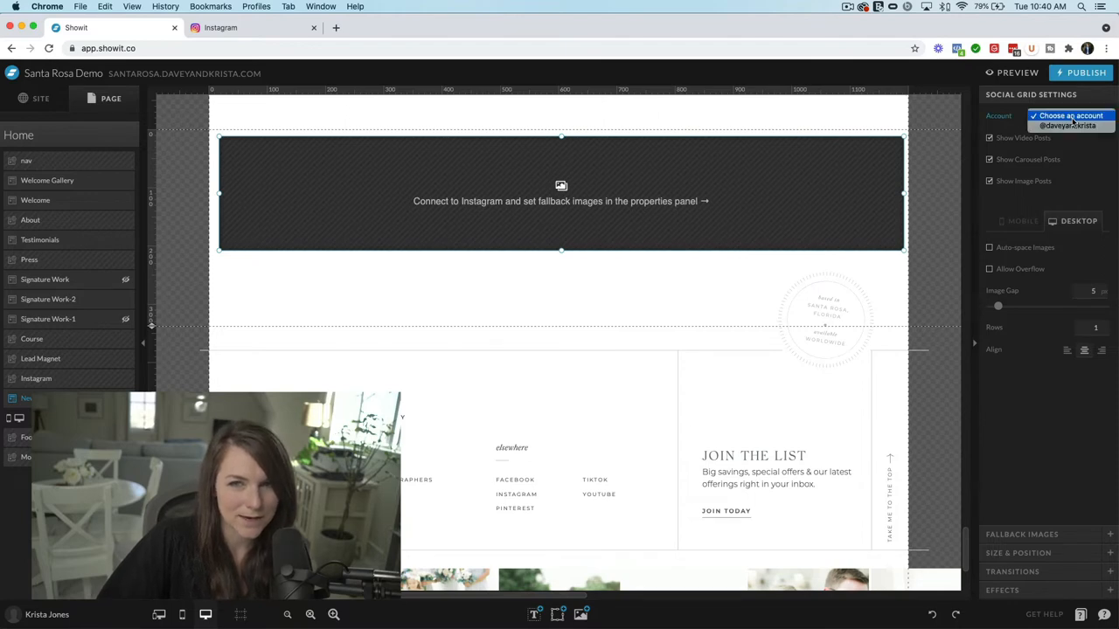
{"action": "left_click", "coordinate": [1067, 125]}
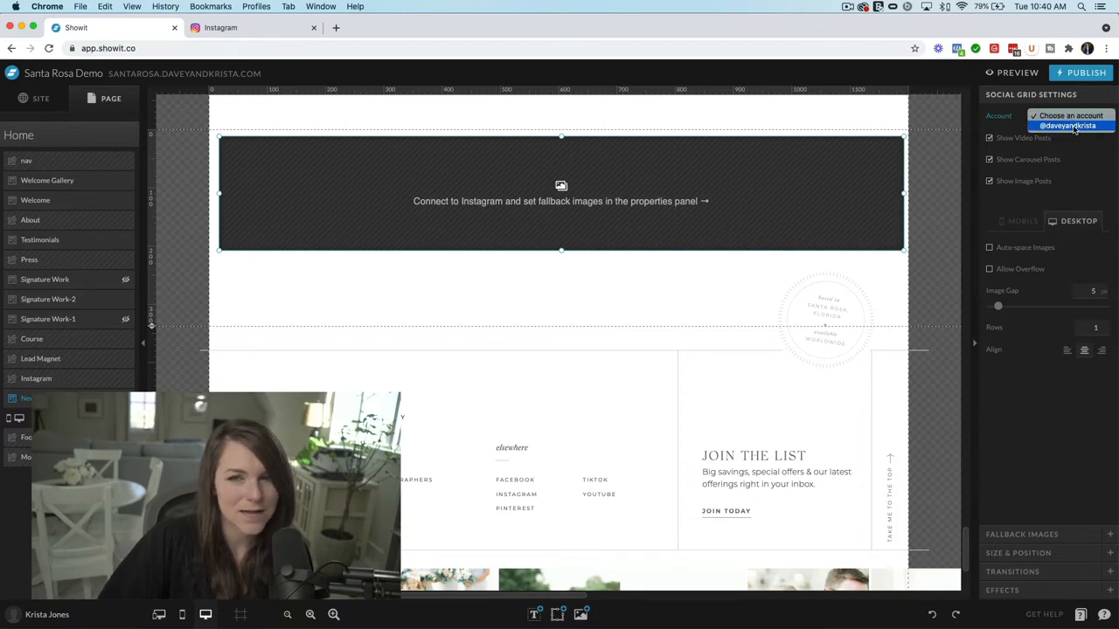
{"action": "left_click", "coordinate": [1067, 125]}
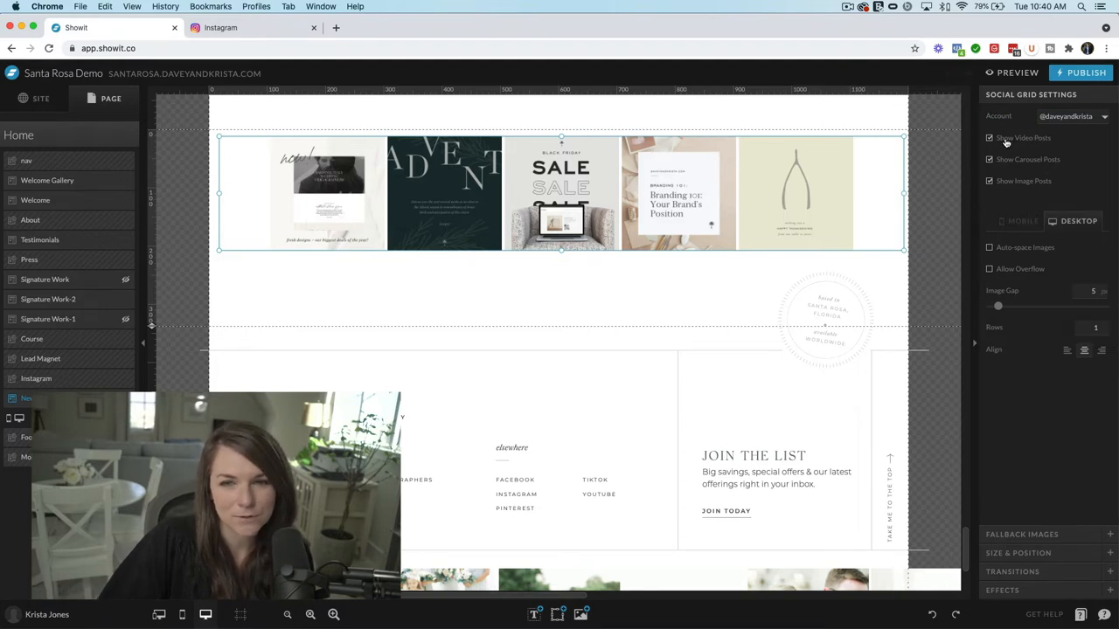
- Toggle video and image posts, widen the image gap to 15, and keep one row
{"action": "left_click", "coordinate": [990, 137]}
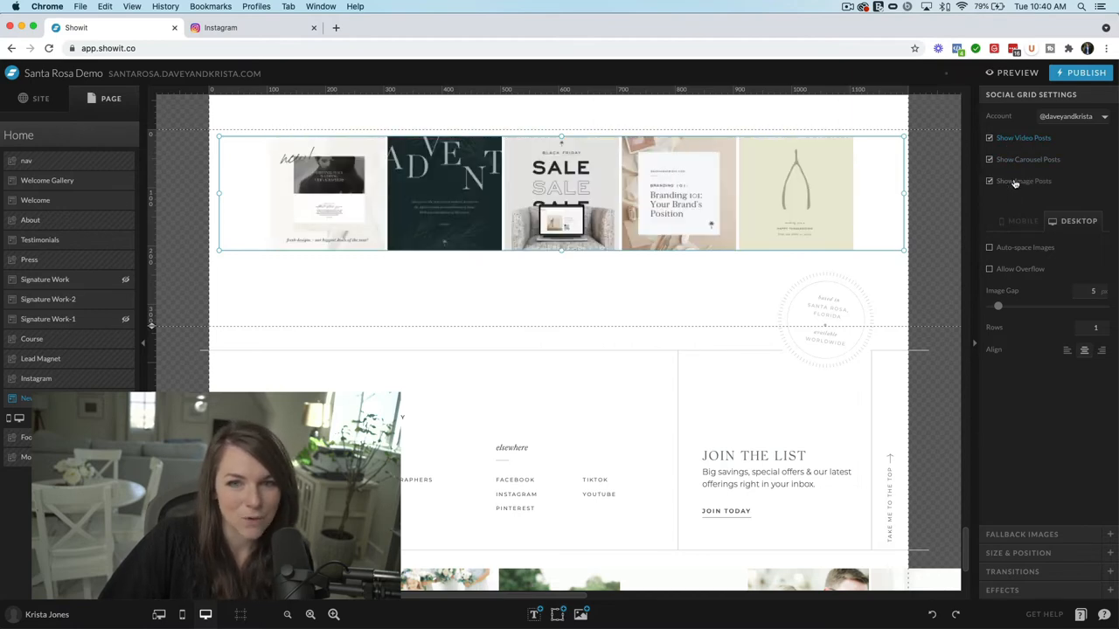
{"action": "left_click", "coordinate": [989, 181]}
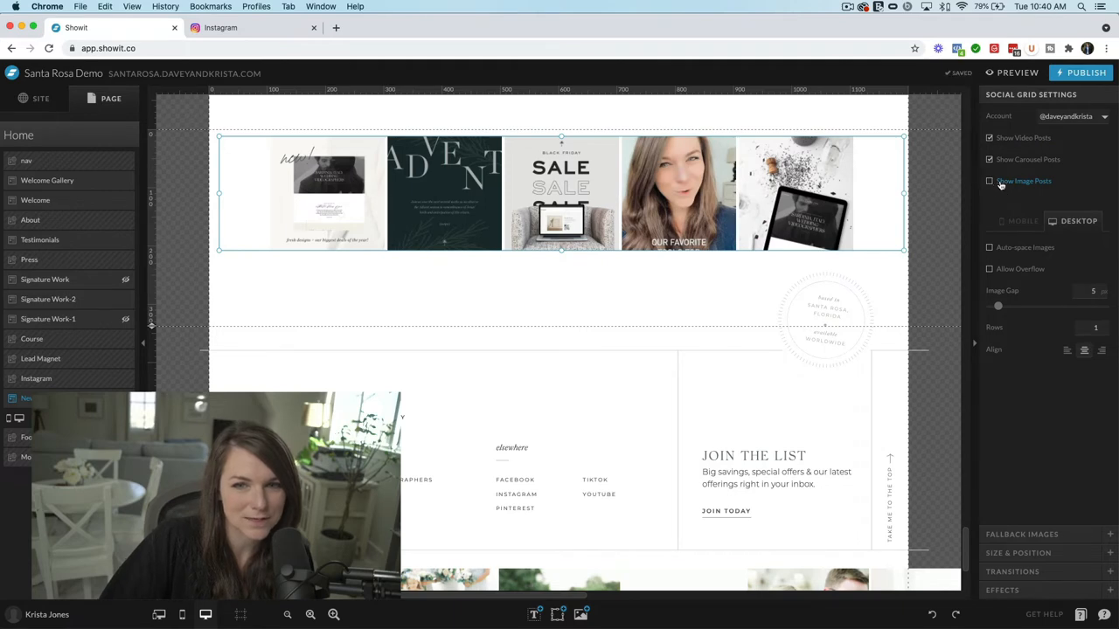
{"action": "left_click", "coordinate": [989, 181]}
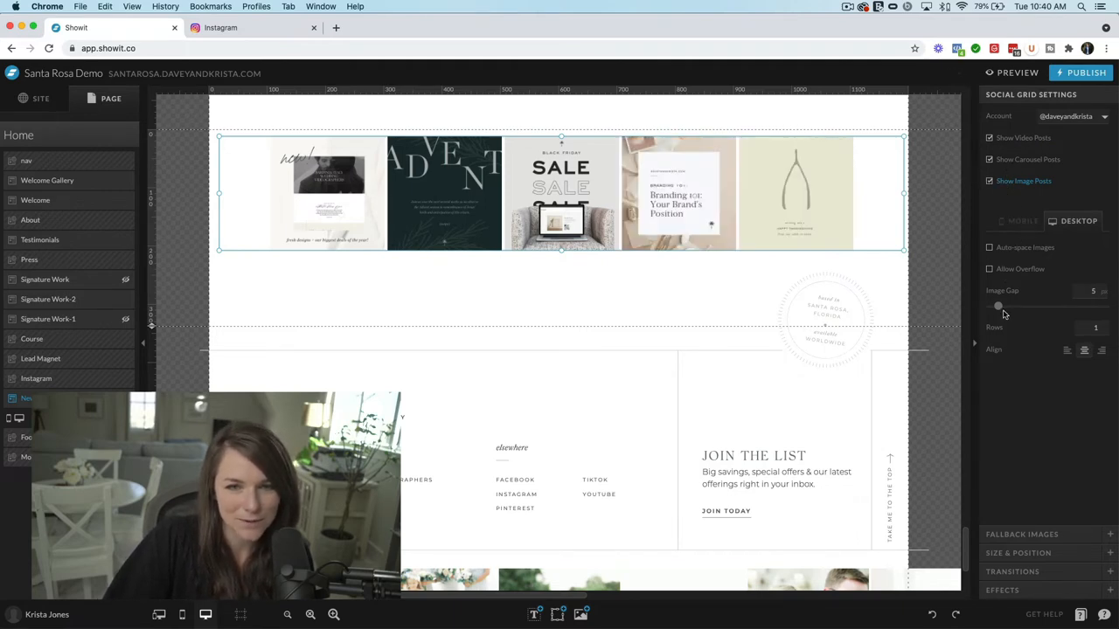
{"action": "left_click_drag", "start_coordinate": [998, 305], "coordinate": [1004, 305]}
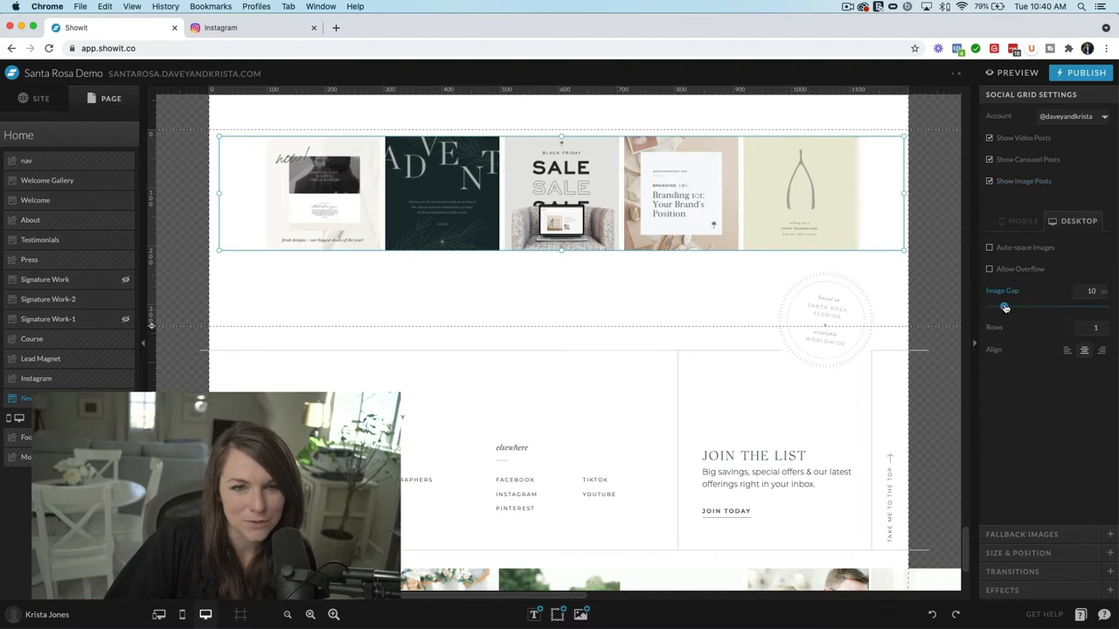
{"action": "left_click_drag", "start_coordinate": [1004, 305], "coordinate": [1009, 305]}
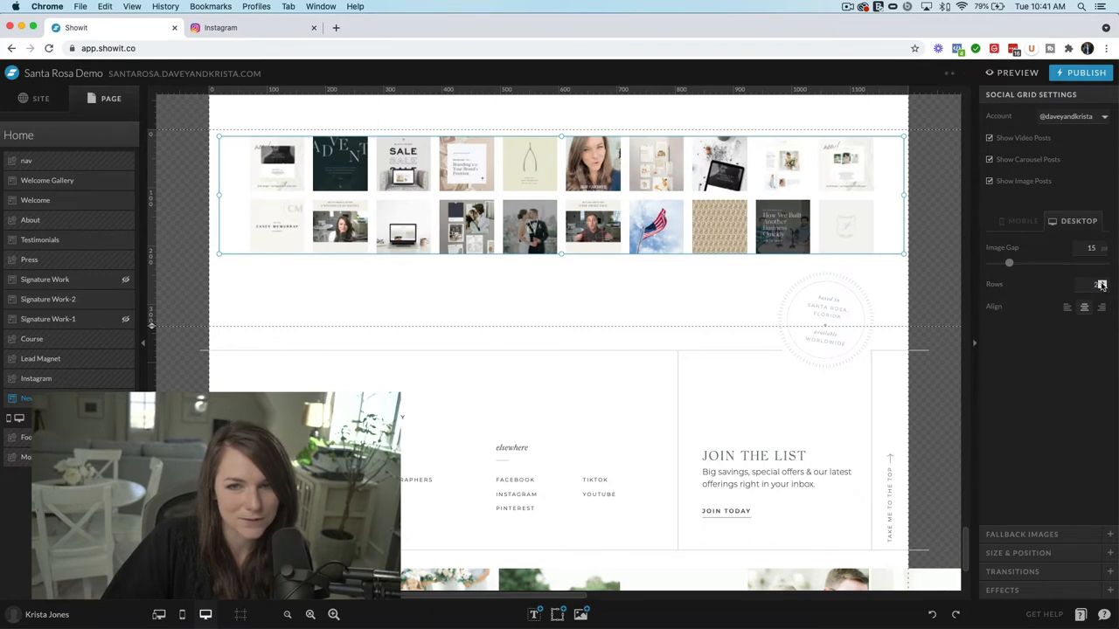
{"action": "left_click", "coordinate": [1095, 284]}
{"action": "type", "text": "1"}
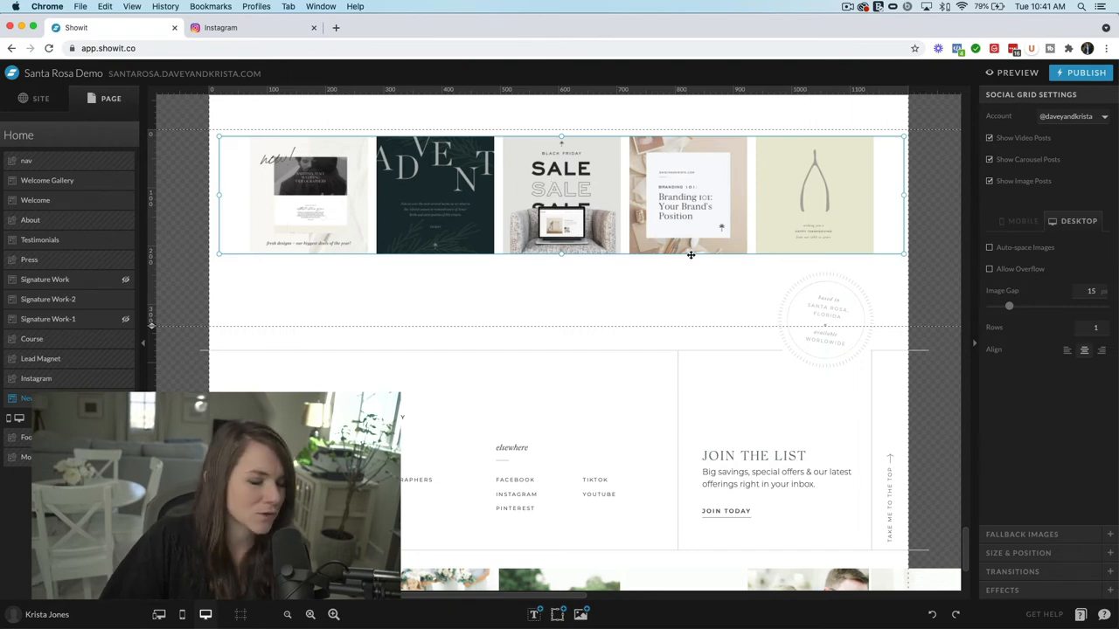
- Preview the homepage twice, scrolling down to check the overflowing single-row Instagram grid
{"action": "left_click", "coordinate": [1012, 73]}
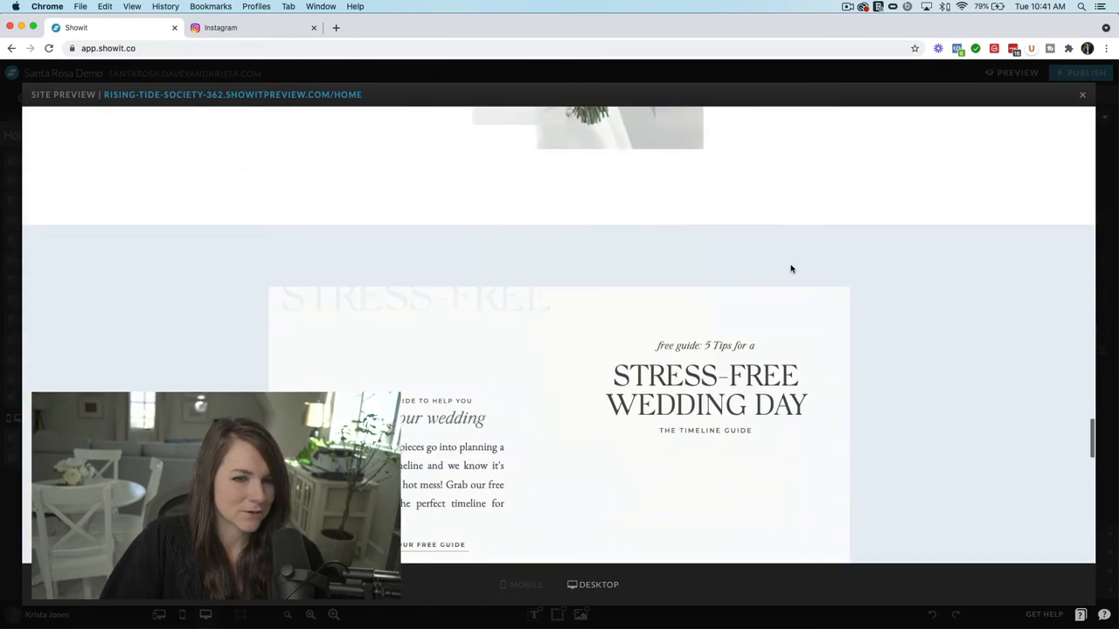
{"action": "scroll", "scroll_direction": "down", "scroll_amount": 3}
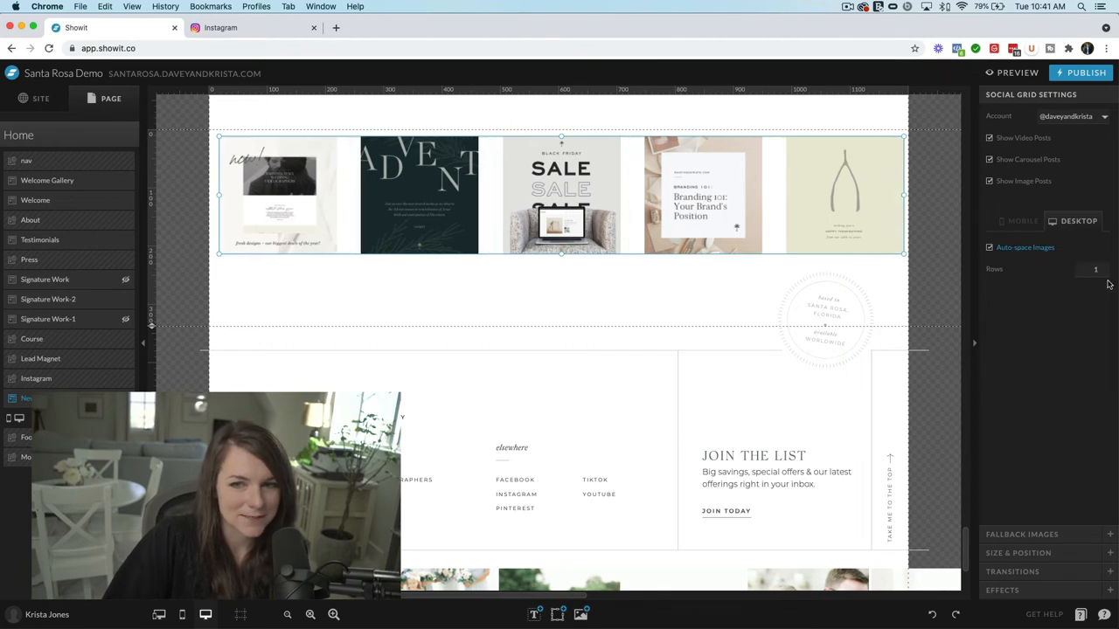
{"action": "left_click", "coordinate": [1012, 73]}
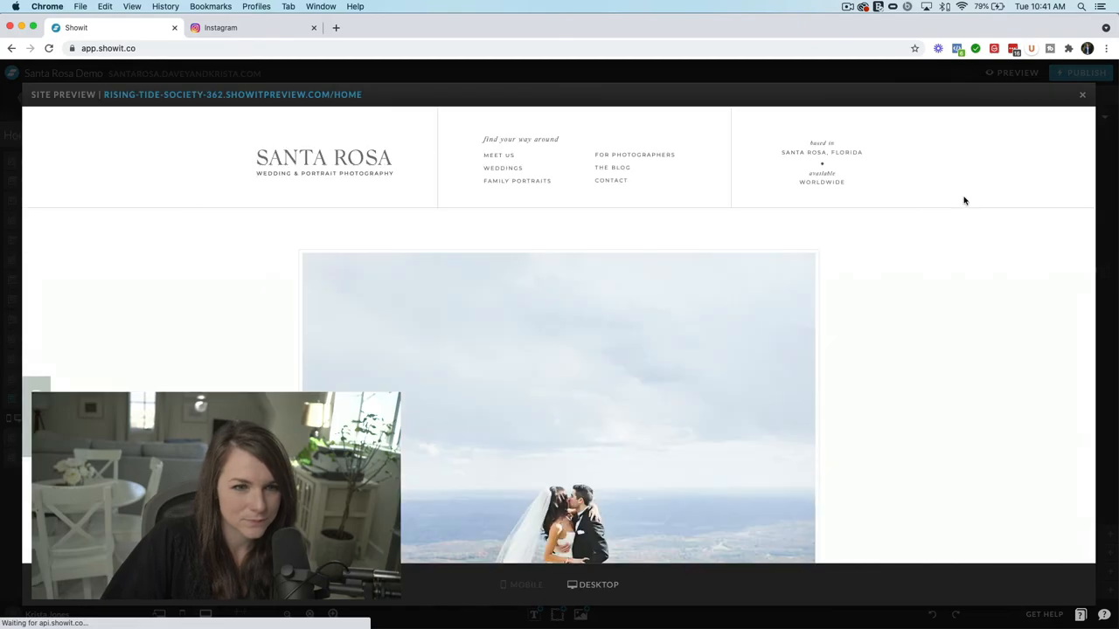
{"action": "scroll", "scroll_direction": "down", "scroll_amount": 3}
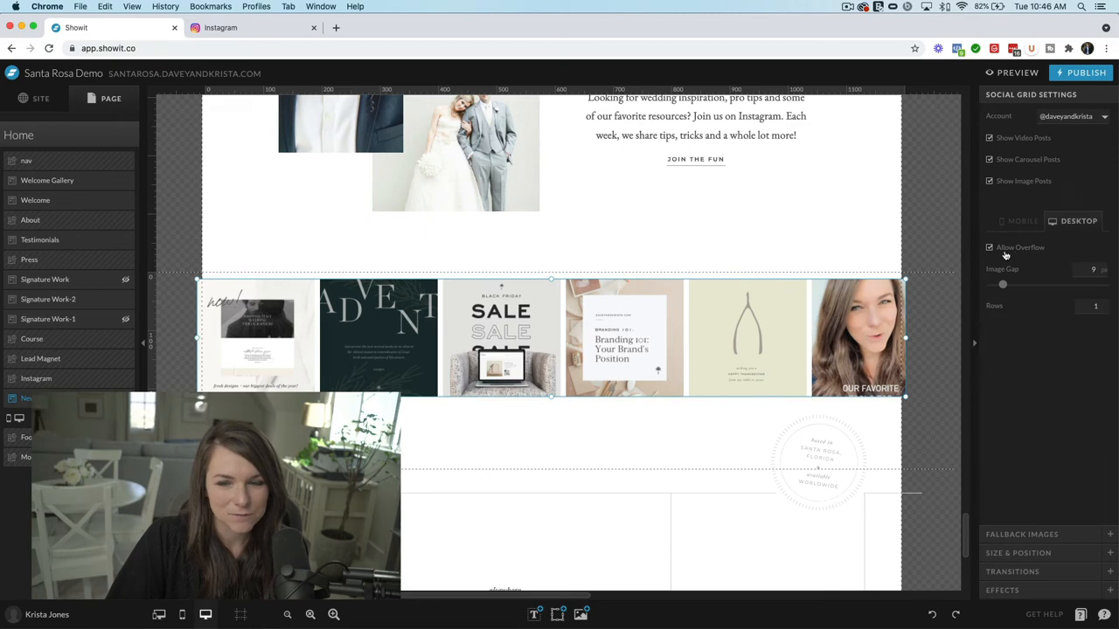
- Set the grid's Image Gap to 6 px and open Size & Position
{"action": "left_click_drag", "start_coordinate": [1002, 284], "coordinate": [1005, 284]}
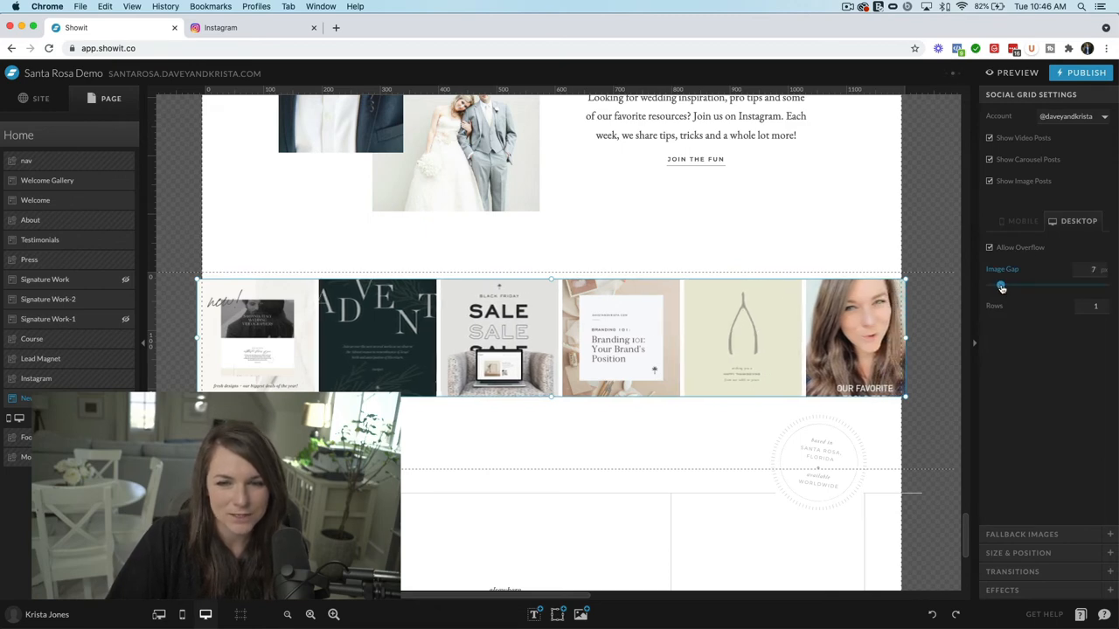
{"action": "left_click_drag", "start_coordinate": [1001, 286], "coordinate": [1029, 285]}
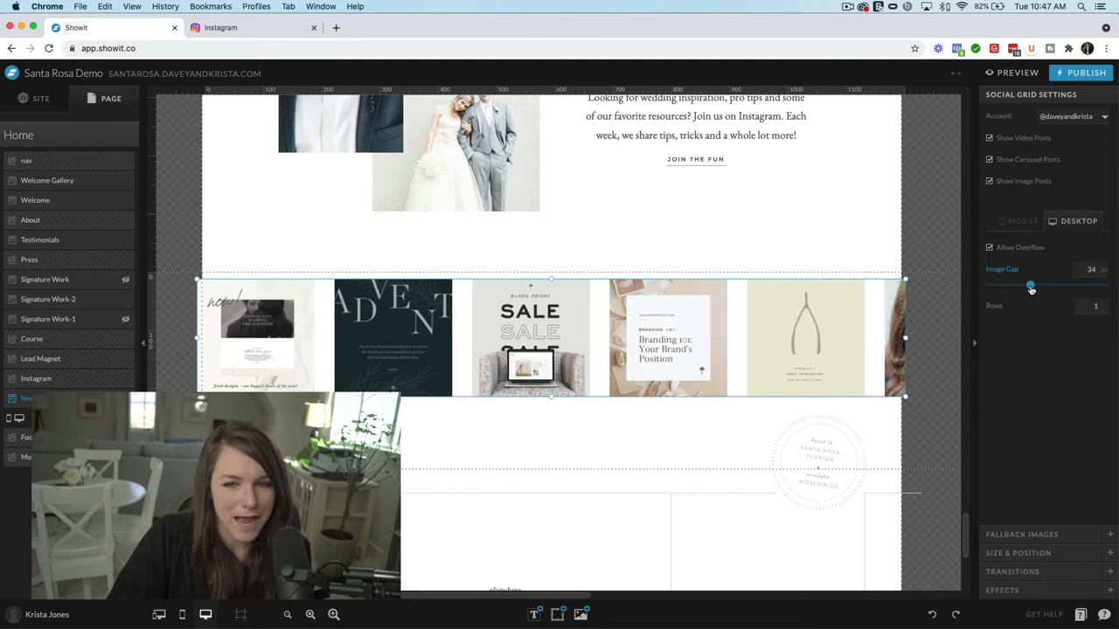
{"action": "left_click_drag", "start_coordinate": [1030, 285], "coordinate": [999, 285]}
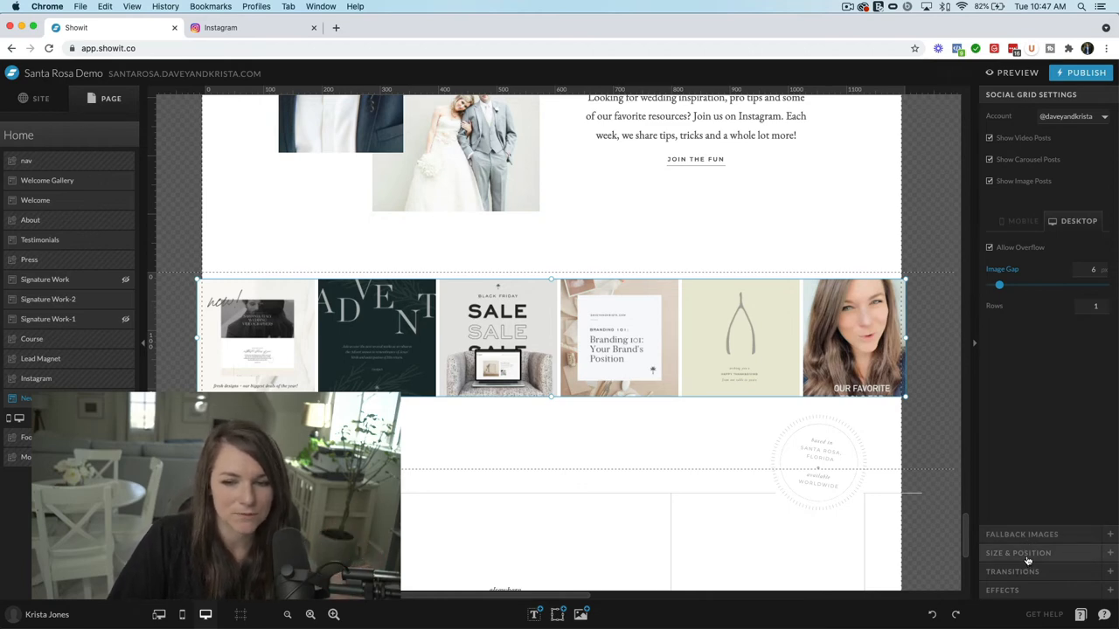
{"action": "left_click", "coordinate": [1017, 552]}
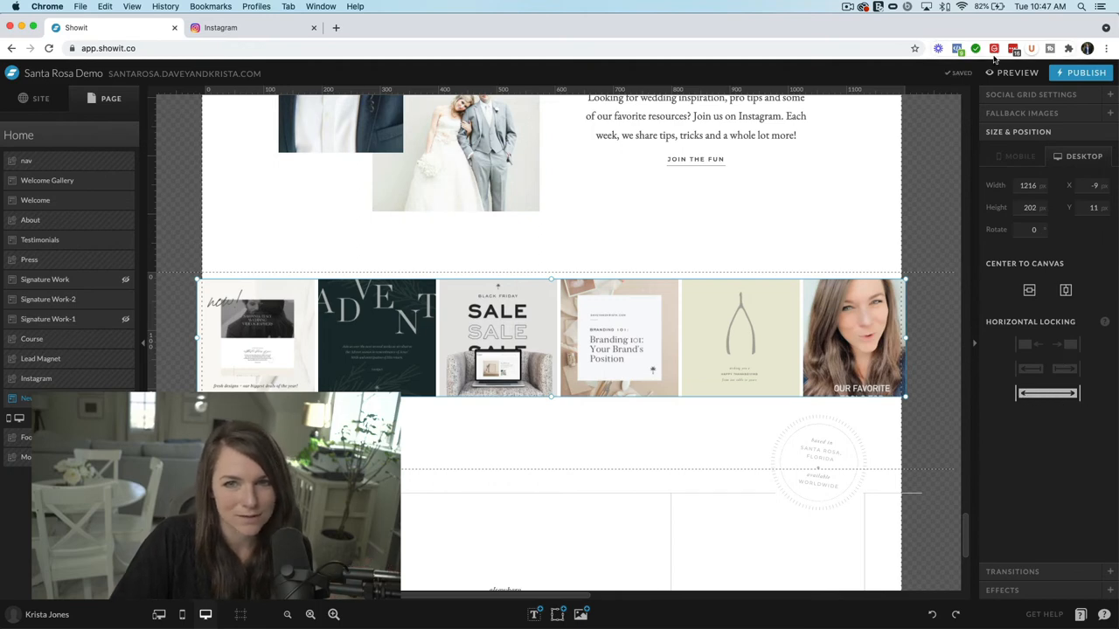
- Preview the homepage and scroll down to the tighter Instagram feed
{"action": "left_click", "coordinate": [1013, 73]}
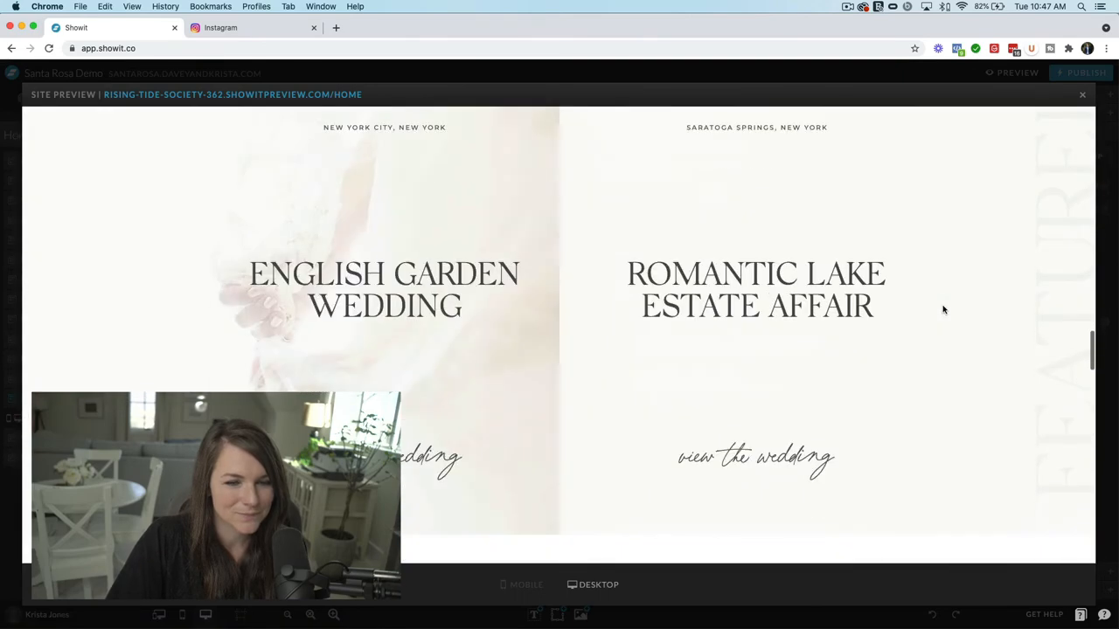
{"action": "scroll", "scroll_direction": "down", "scroll_amount": 3}
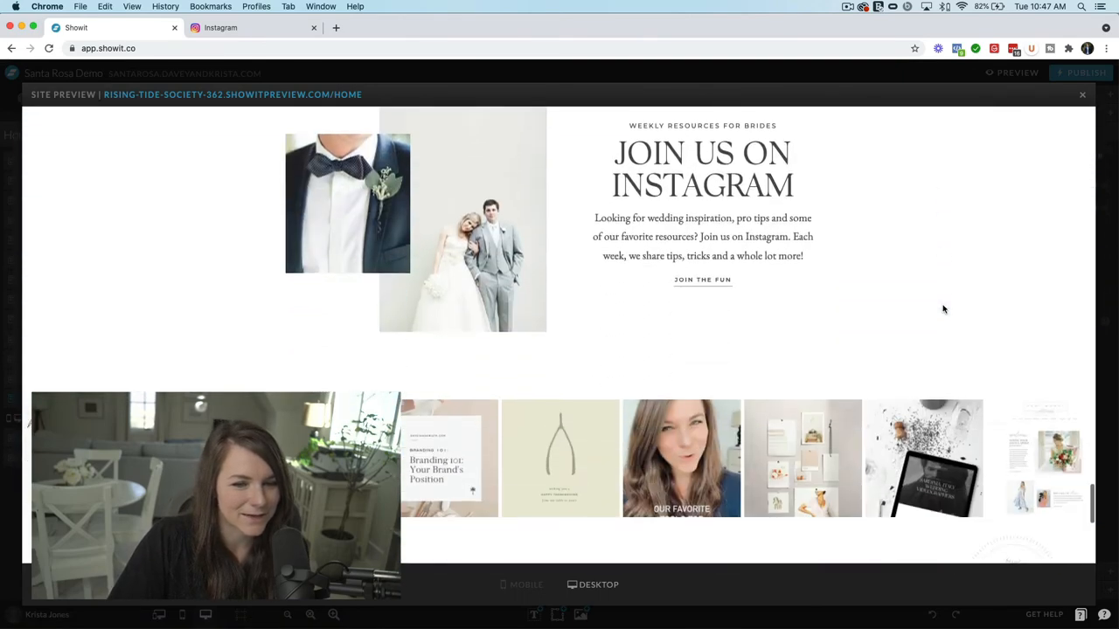
{"action": "scroll", "scroll_direction": "down", "scroll_amount": 3}
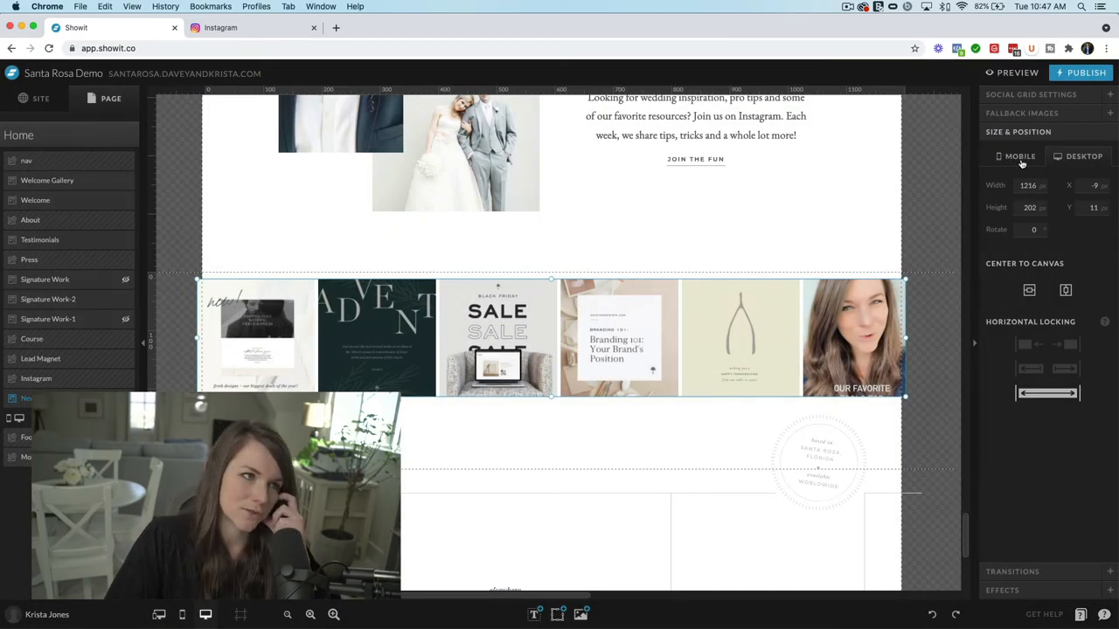
- Switch to the mobile layout and set the grid to one row of three images
{"action": "left_click", "coordinate": [1015, 155]}
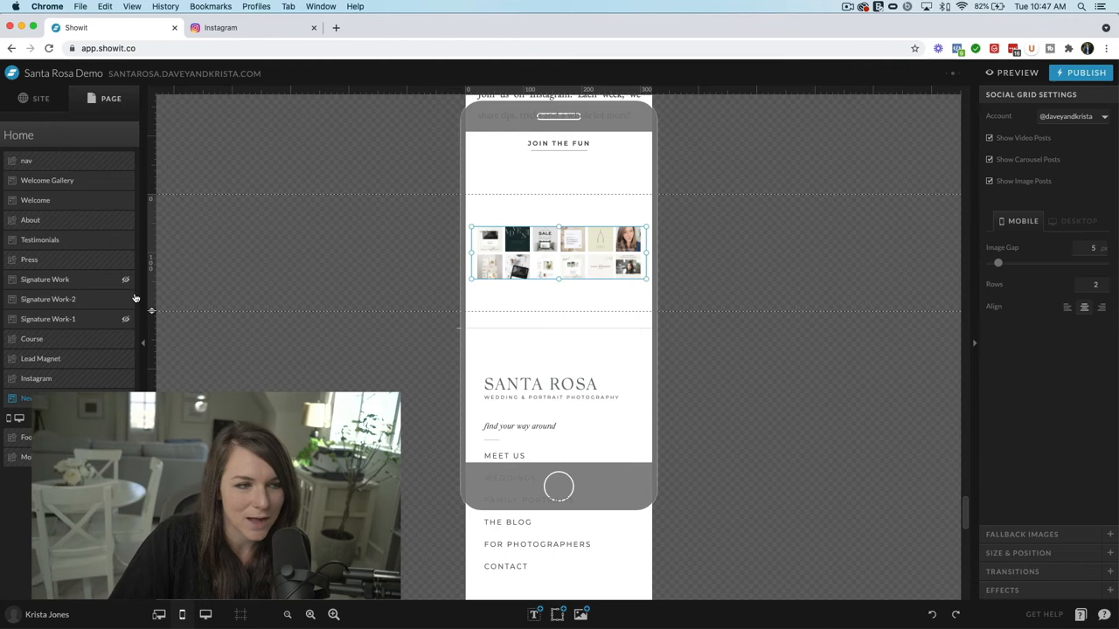
{"action": "mouse_move", "coordinate": [534, 254]}
{"action": "type", "text": "1"}
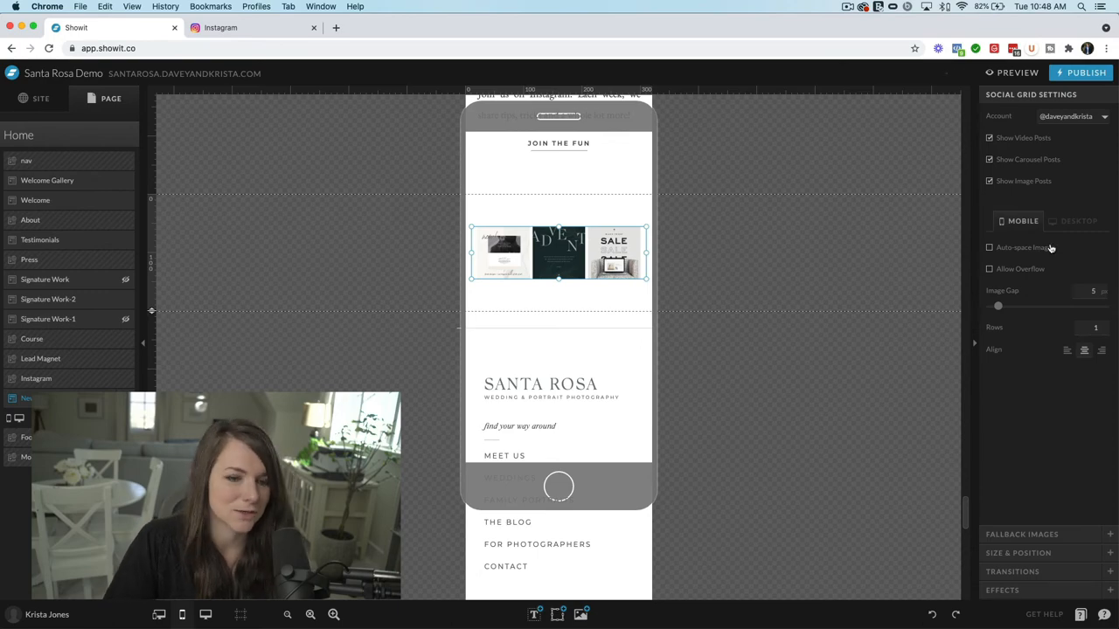
{"action": "left_click", "coordinate": [1073, 220]}
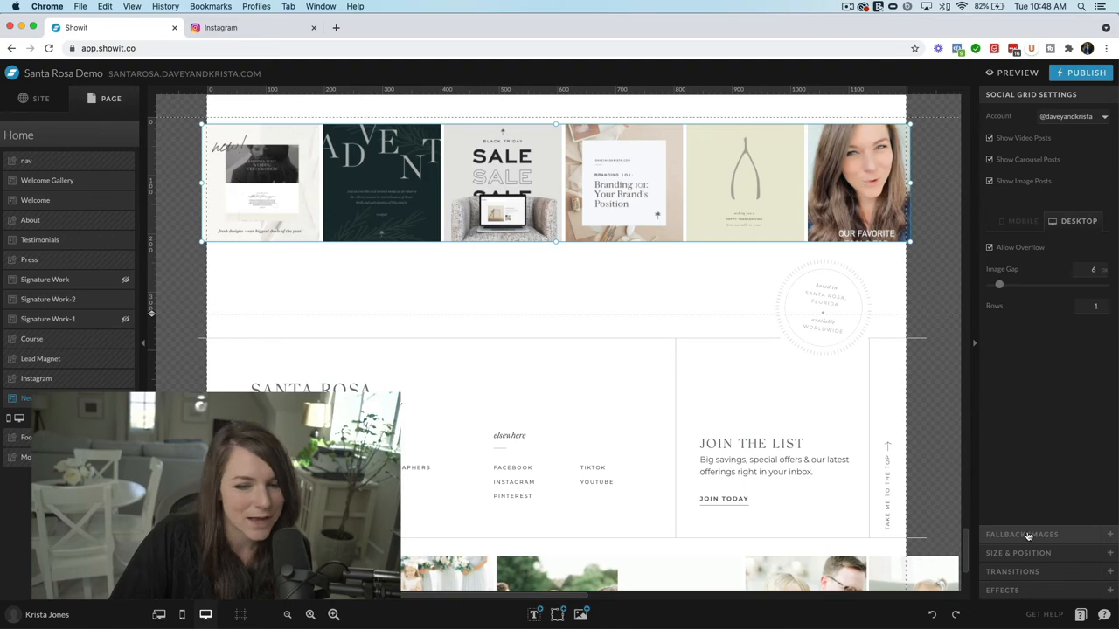
- Save pexels-anna-nekrashevich stock photos as the grid's fallback images via Manage Images
{"action": "left_click", "coordinate": [1022, 534]}
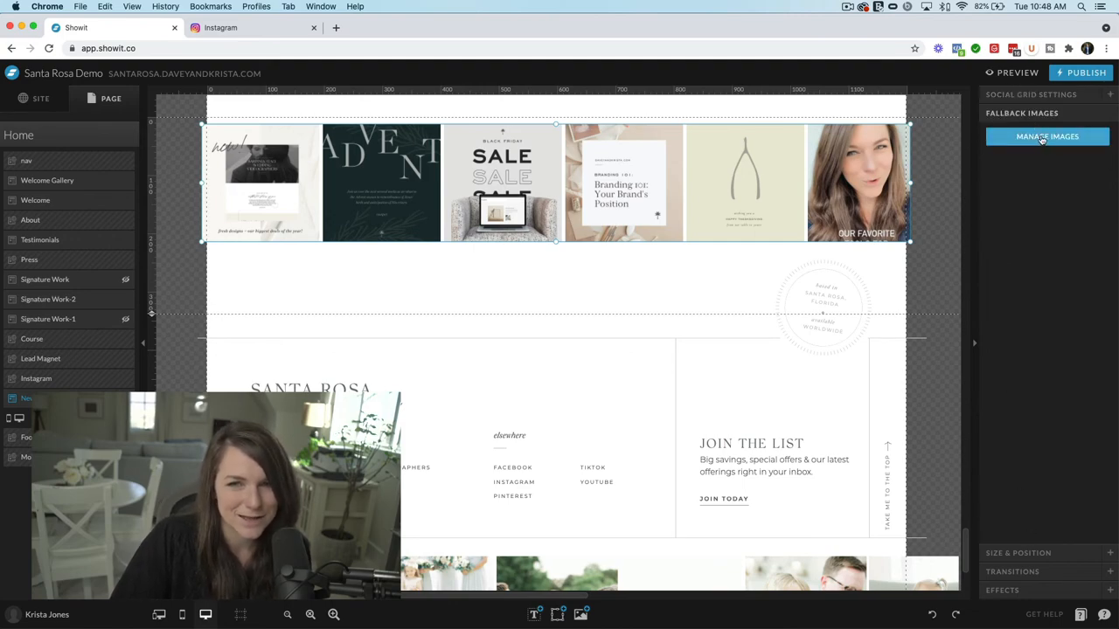
{"action": "left_click", "coordinate": [1046, 136]}
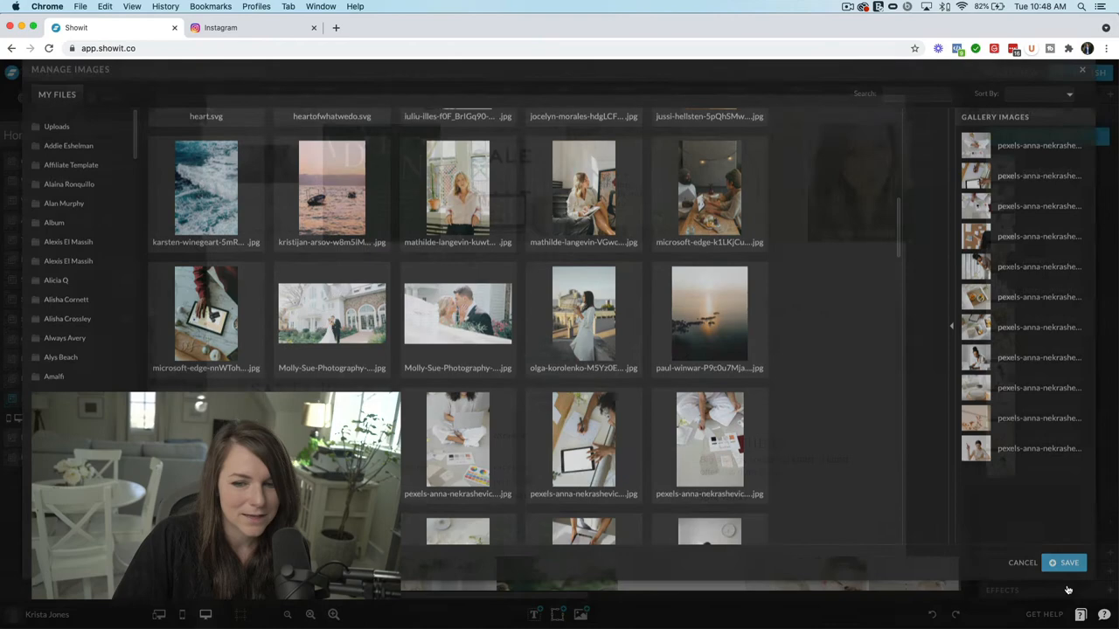
{"action": "left_click", "coordinate": [1063, 562]}
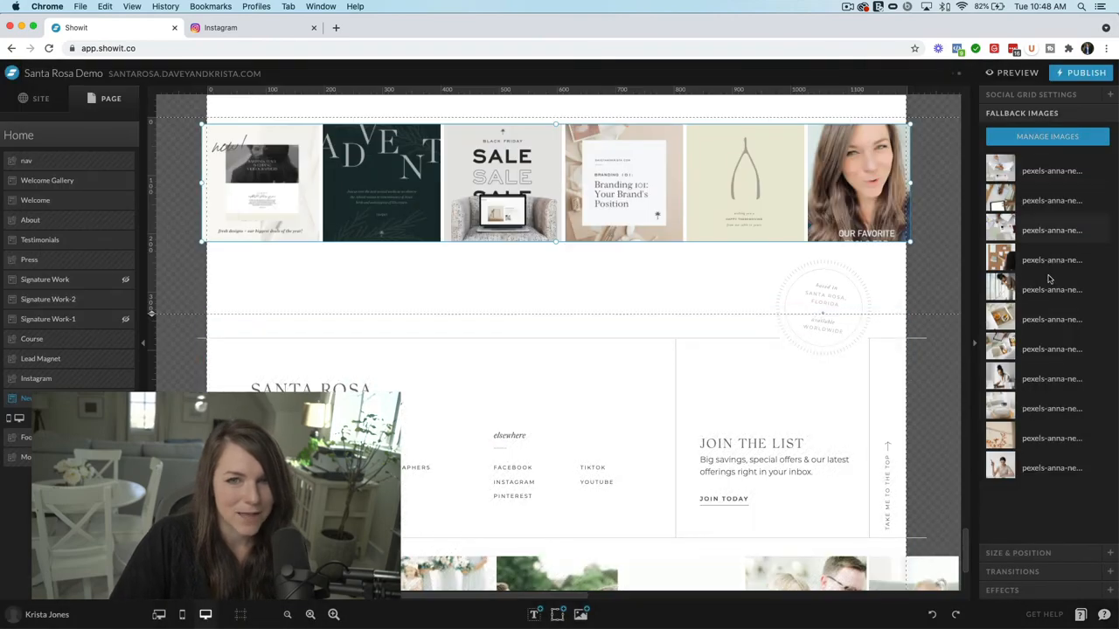
{"action": "mouse_move", "coordinate": [482, 254]}
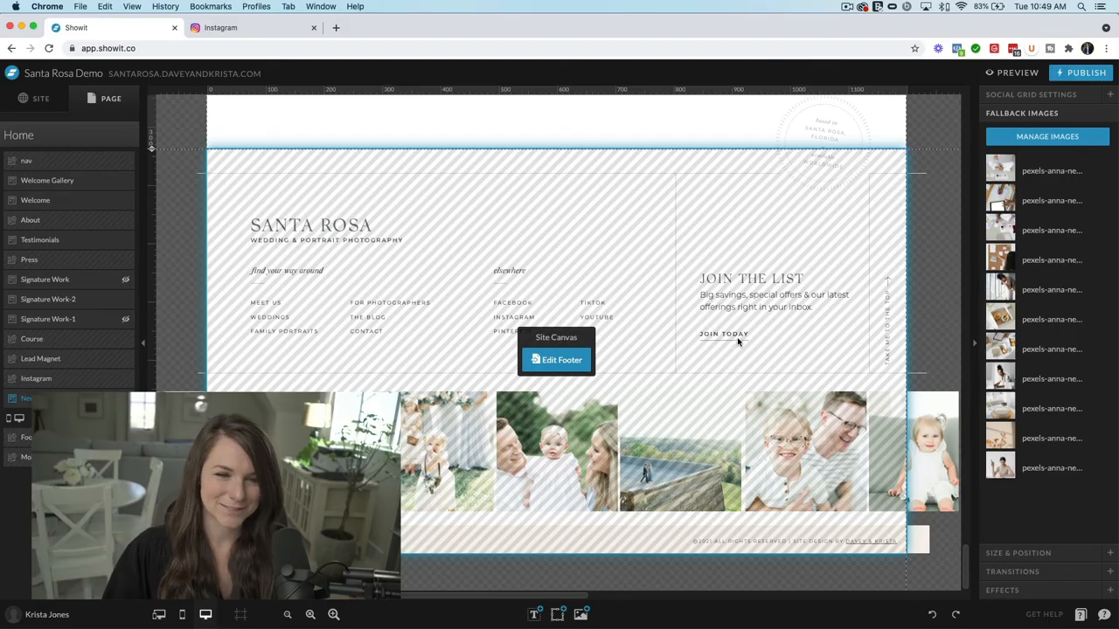
{"action": "mouse_move", "coordinate": [600, 382]}
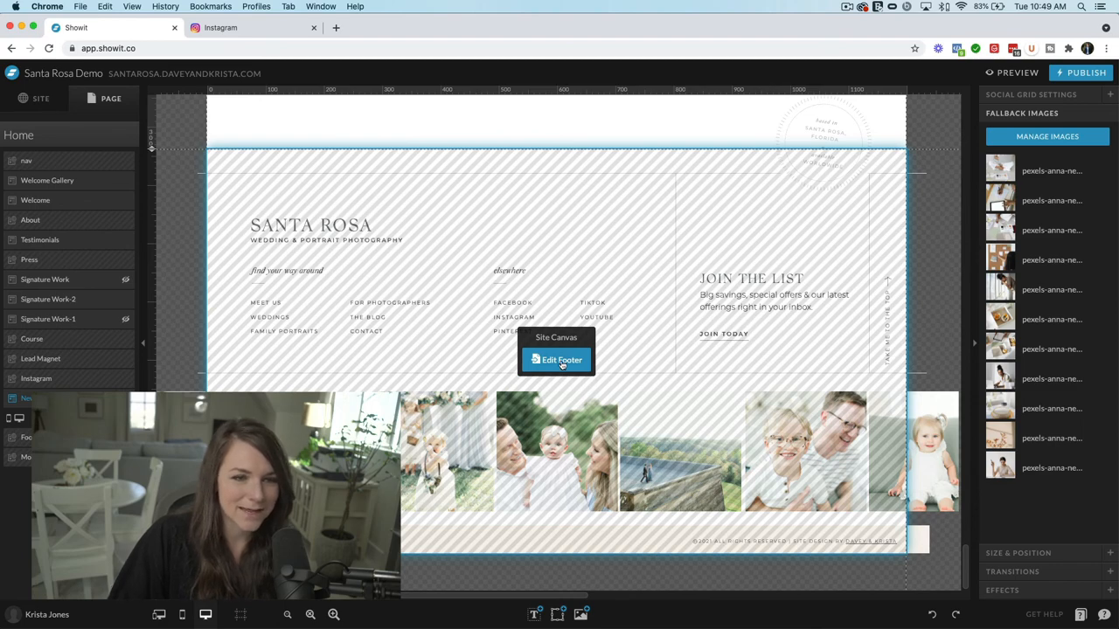
- Edit the footer, add a Social Grid element, and select it in mobile view
{"action": "left_click", "coordinate": [560, 360]}
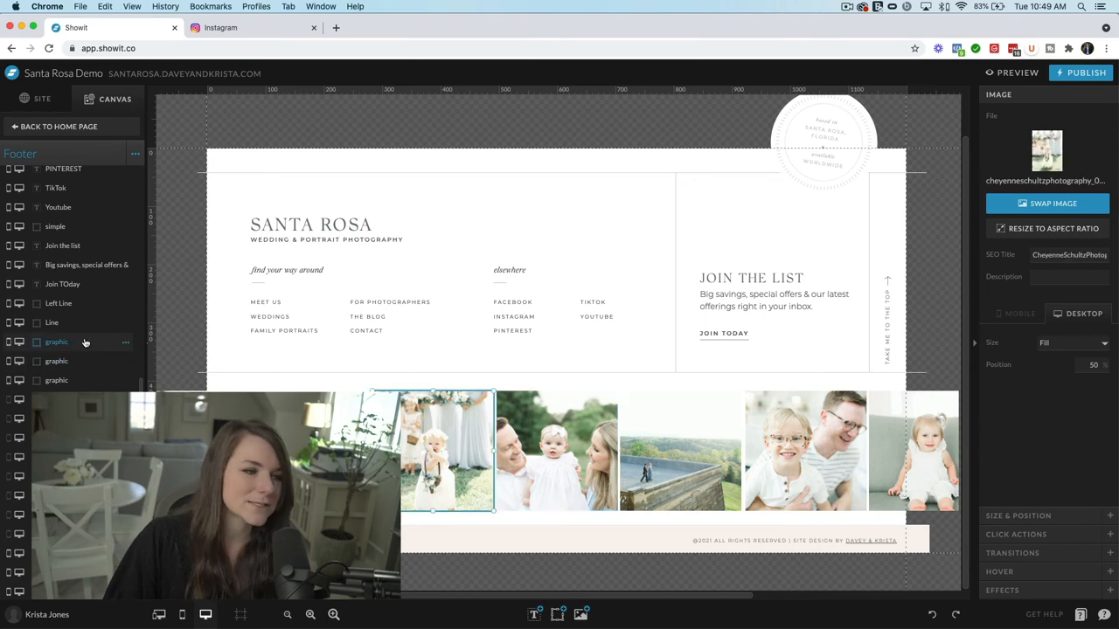
{"action": "scroll", "scroll_direction": "down", "scroll_amount": 3}
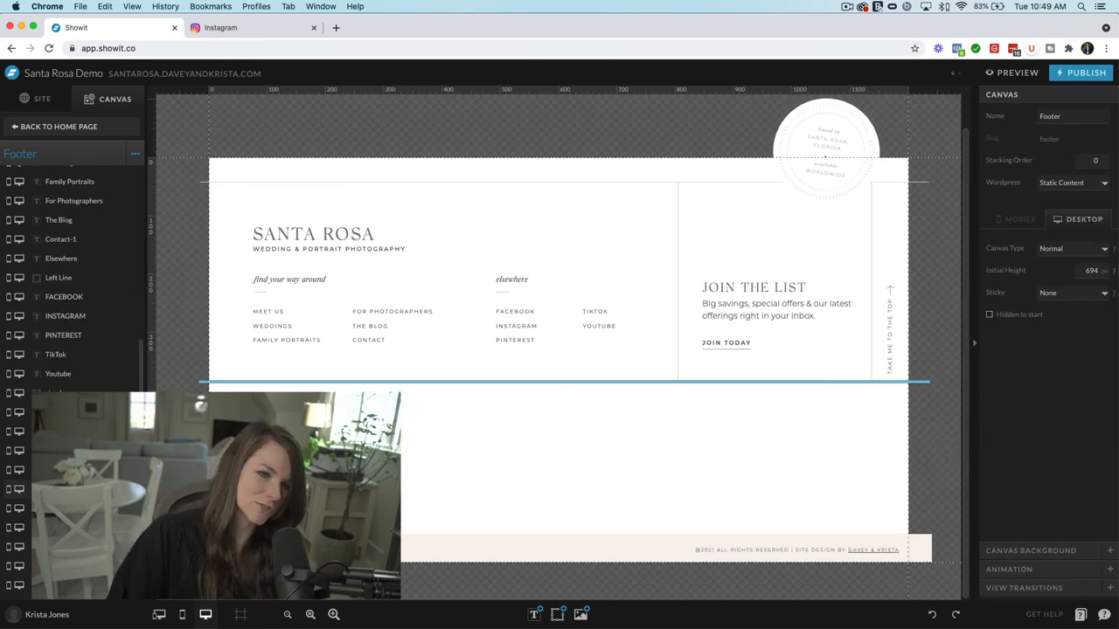
{"action": "left_click", "coordinate": [558, 614]}
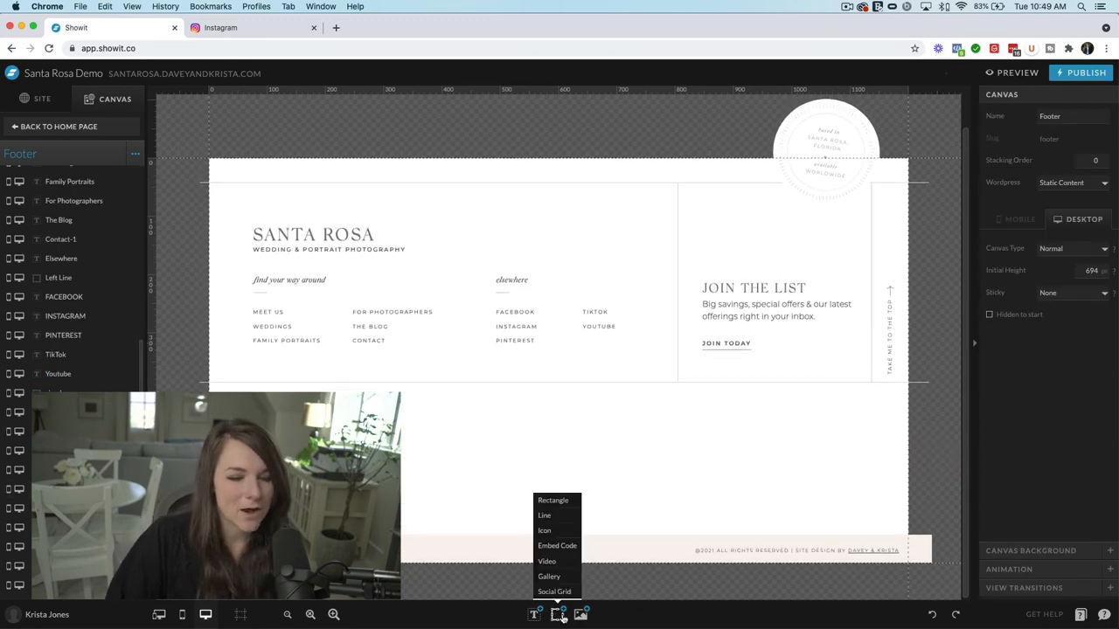
{"action": "left_click", "coordinate": [554, 592]}
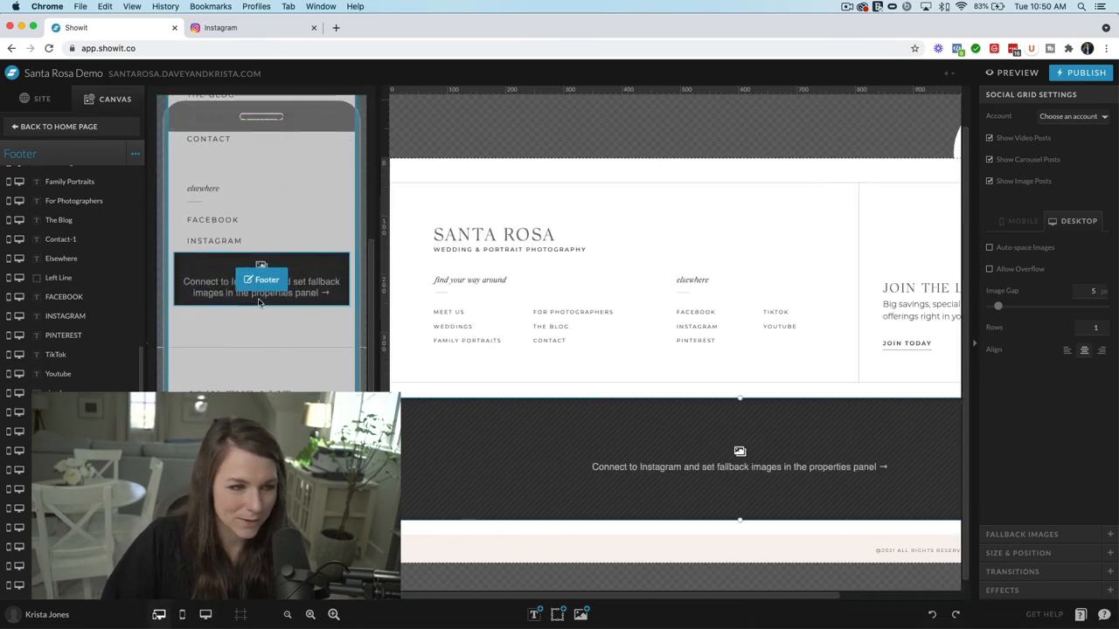
{"action": "left_click", "coordinate": [1016, 220]}
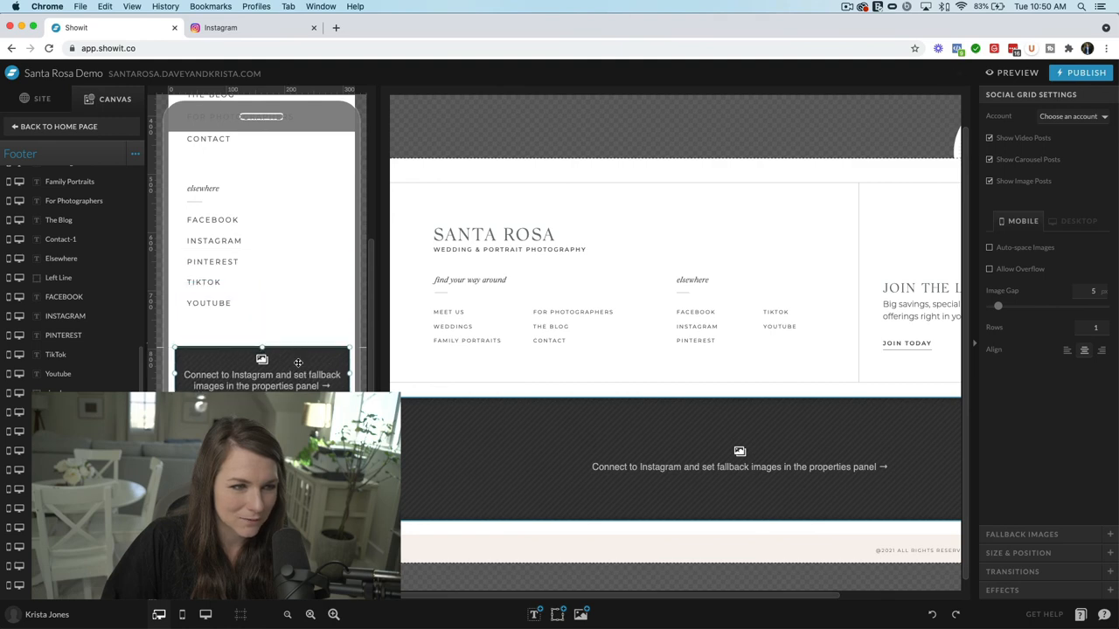